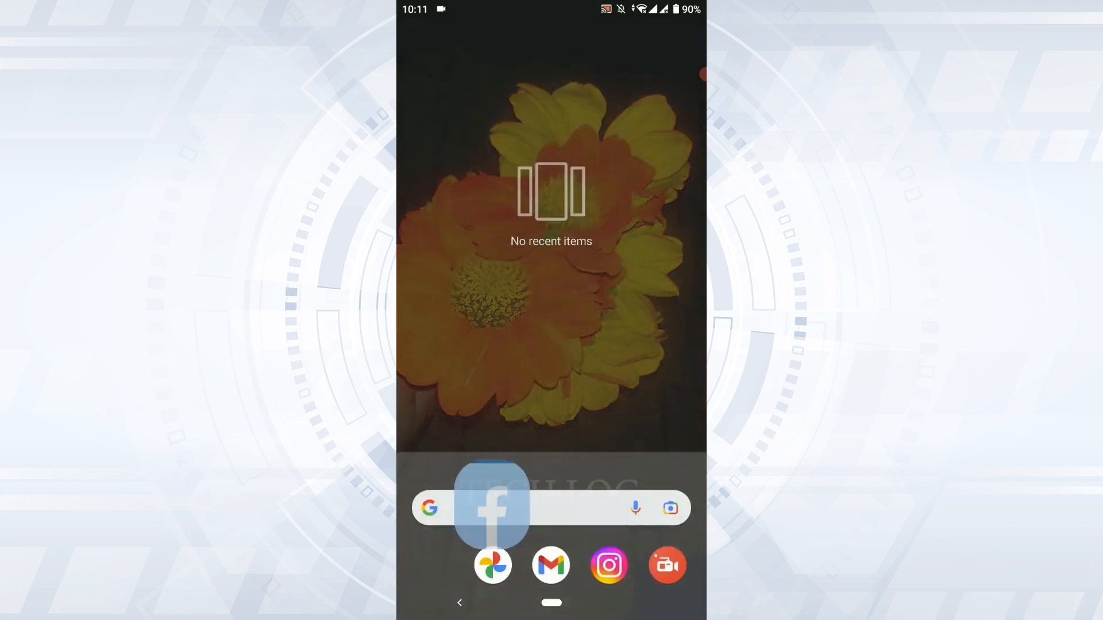
Launch the Facebook app from the Android home screen to reach the news feed
left_click(493, 507)
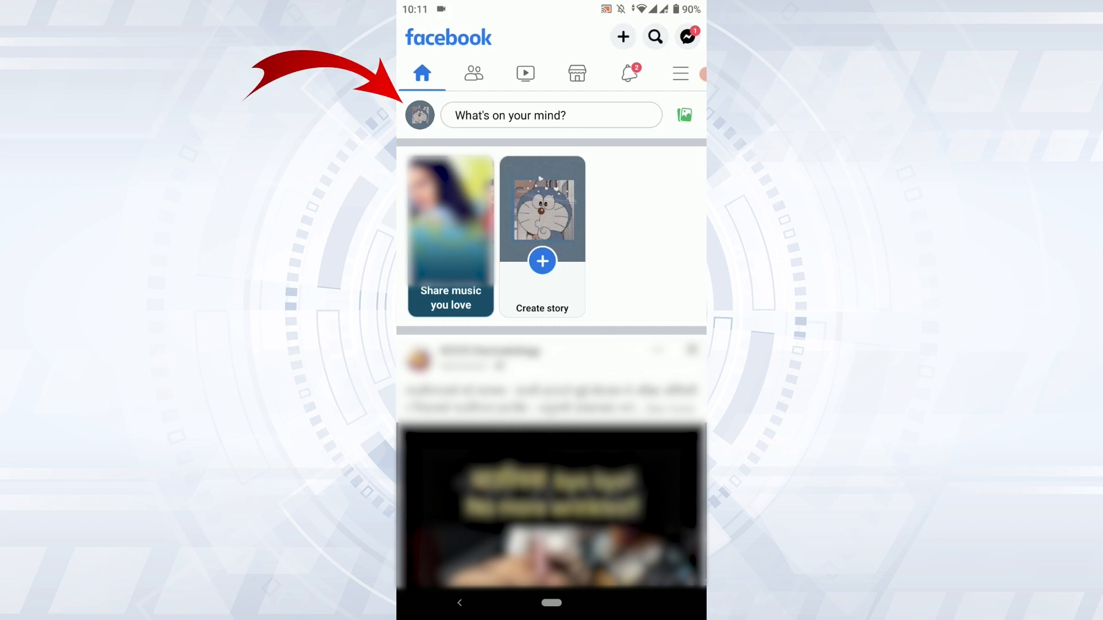
Go to my profile's Edit Profile page via the top-bar profile picture
left_click(420, 115)
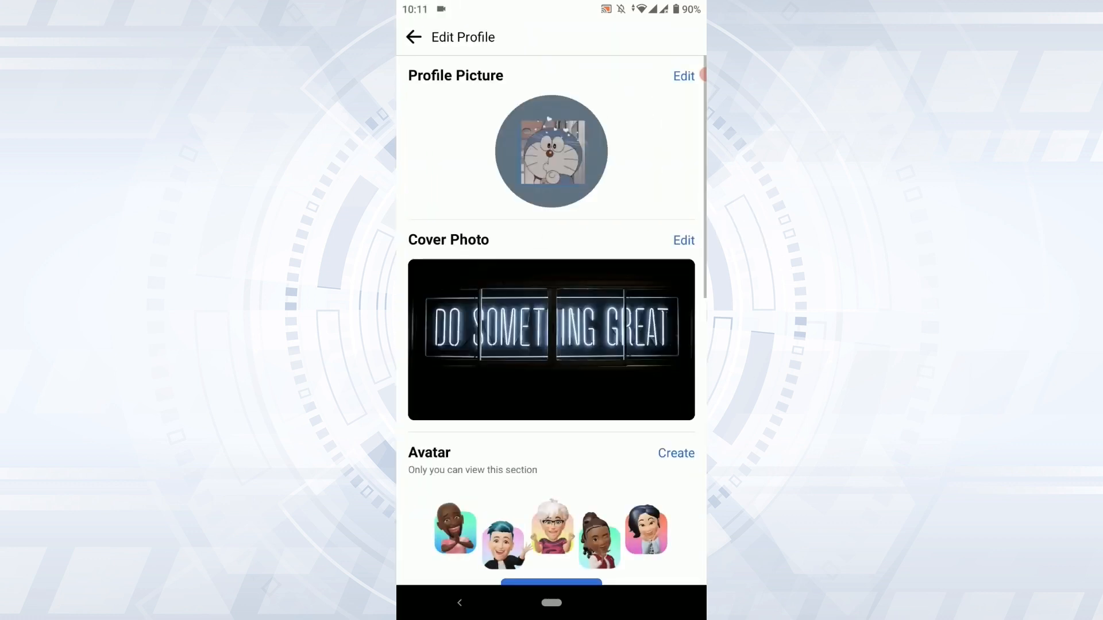
Reach Edit Your About Info further down the Edit Profile page
scroll("down", 3)
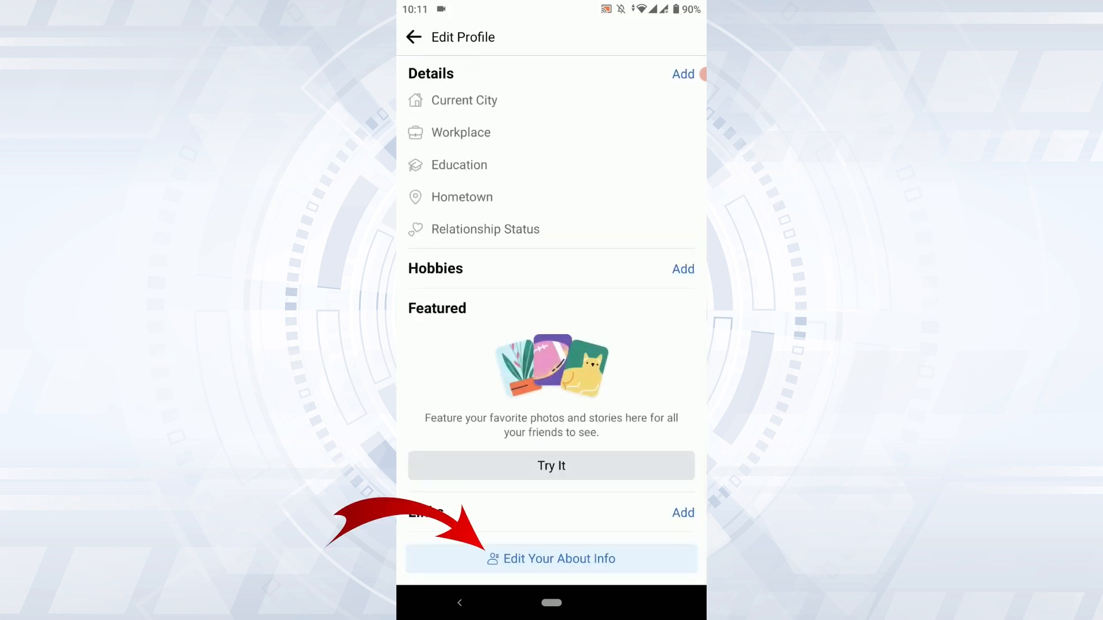
left_click(551, 558)
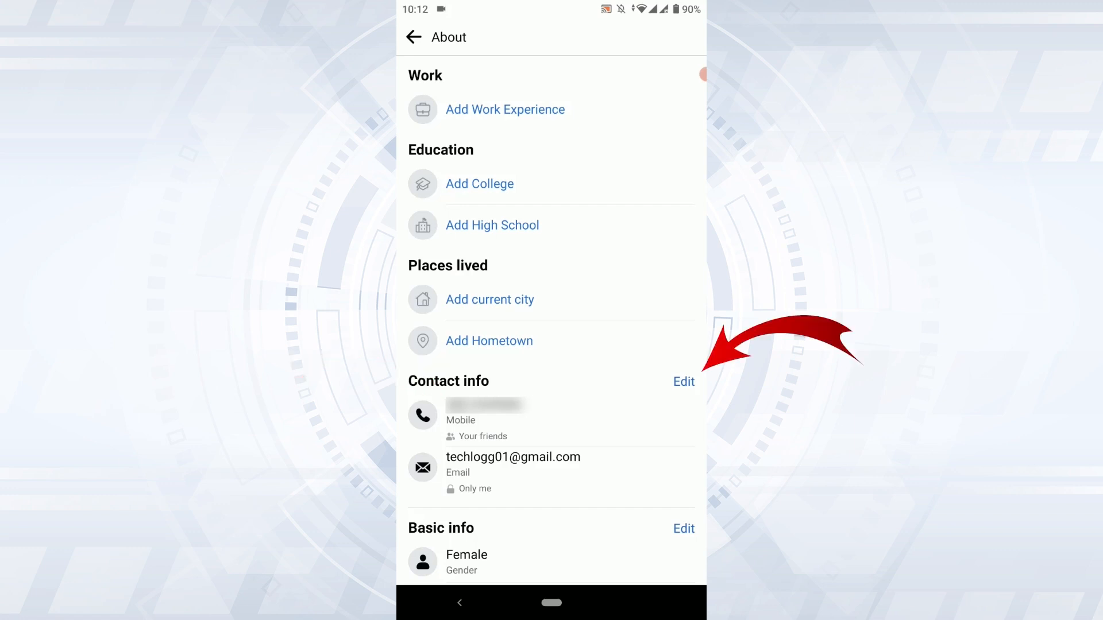
Edit the Contact info section and show the phone number's audience choices
left_click(682, 382)
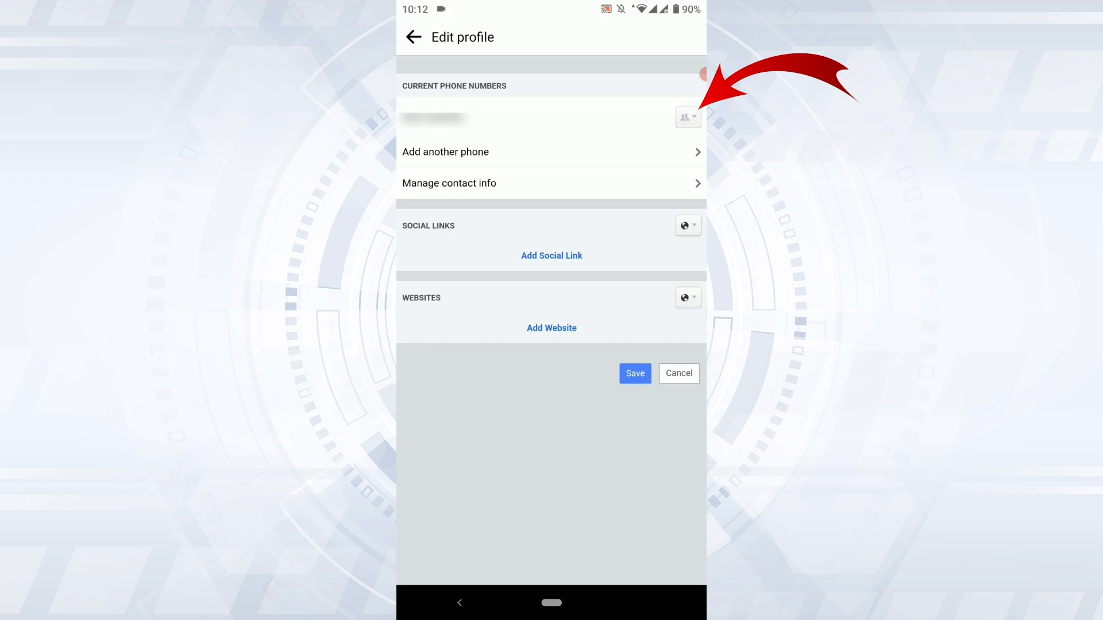
left_click(686, 117)
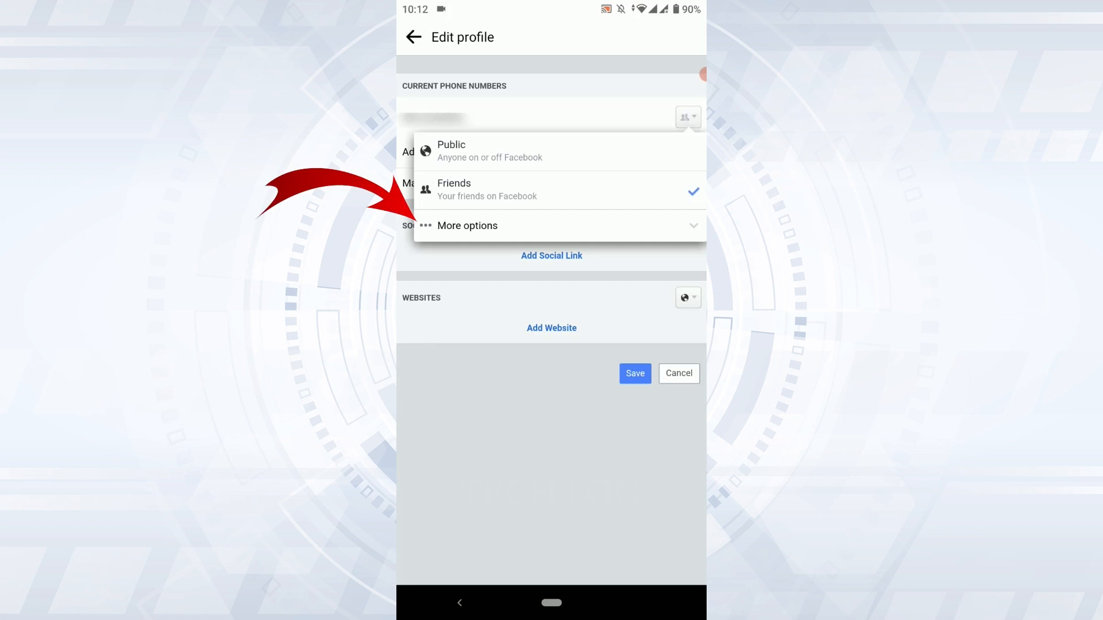
Choose Only me under More options as the phone number's audience
left_click(468, 225)
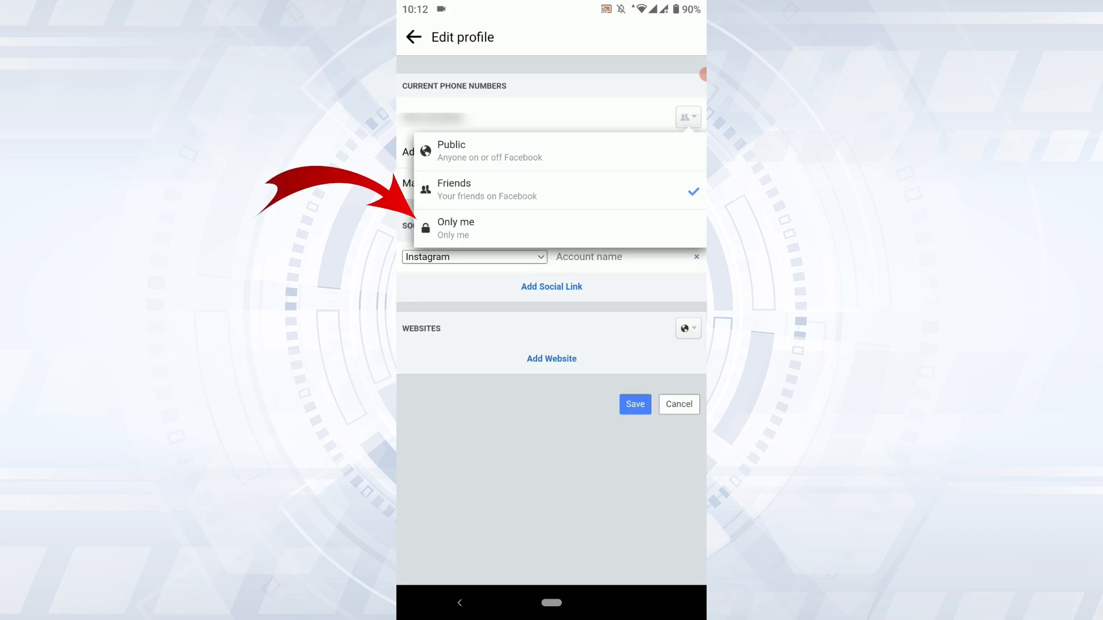
left_click(456, 228)
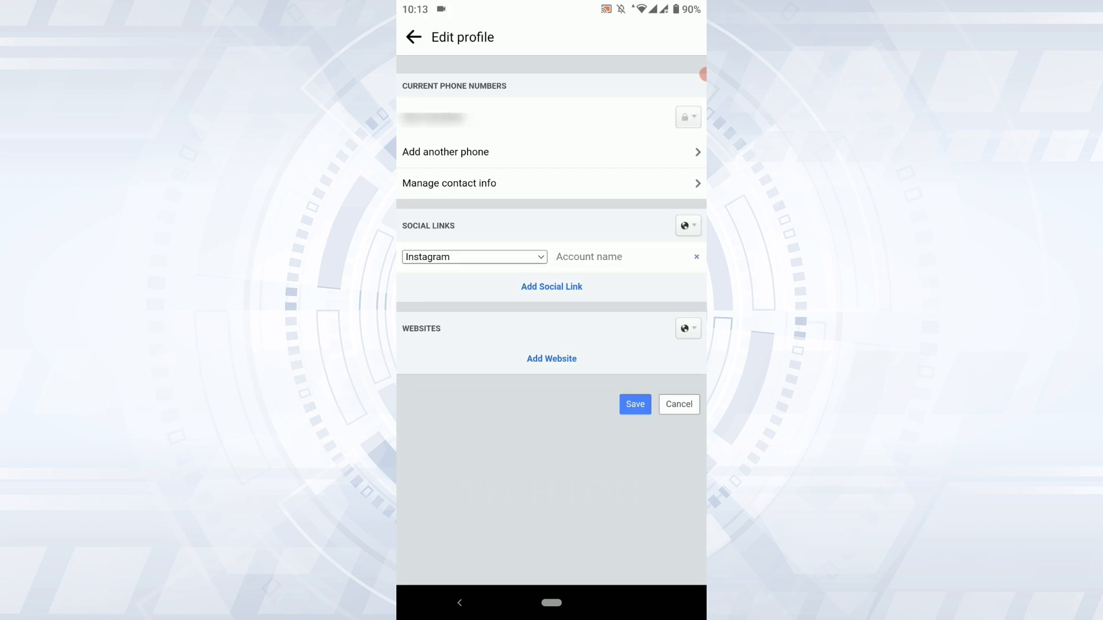